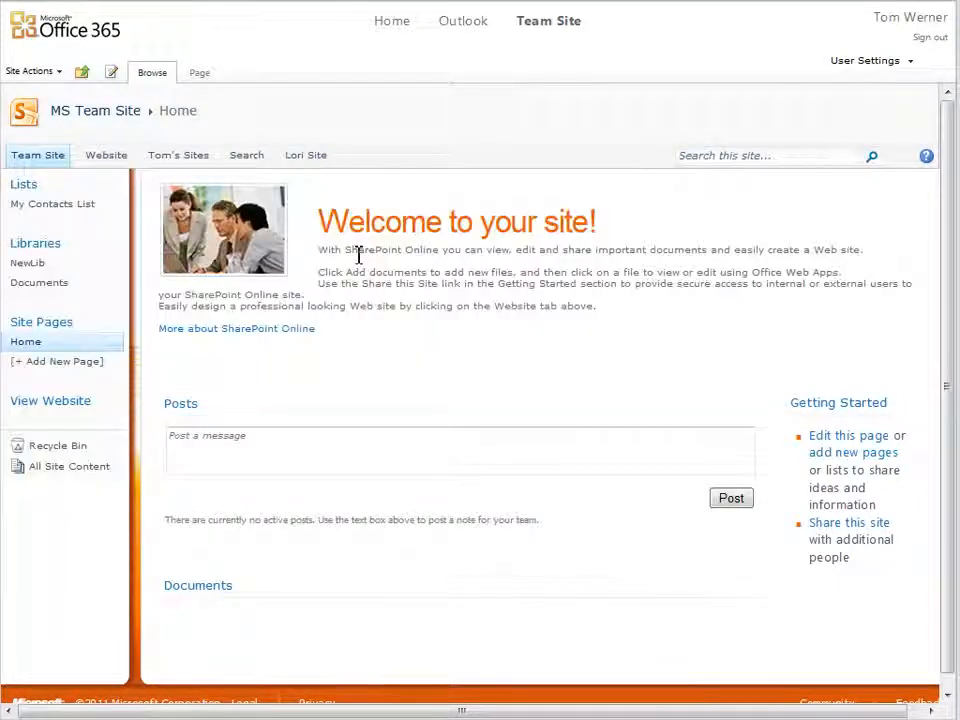
mouse_move(410, 250)
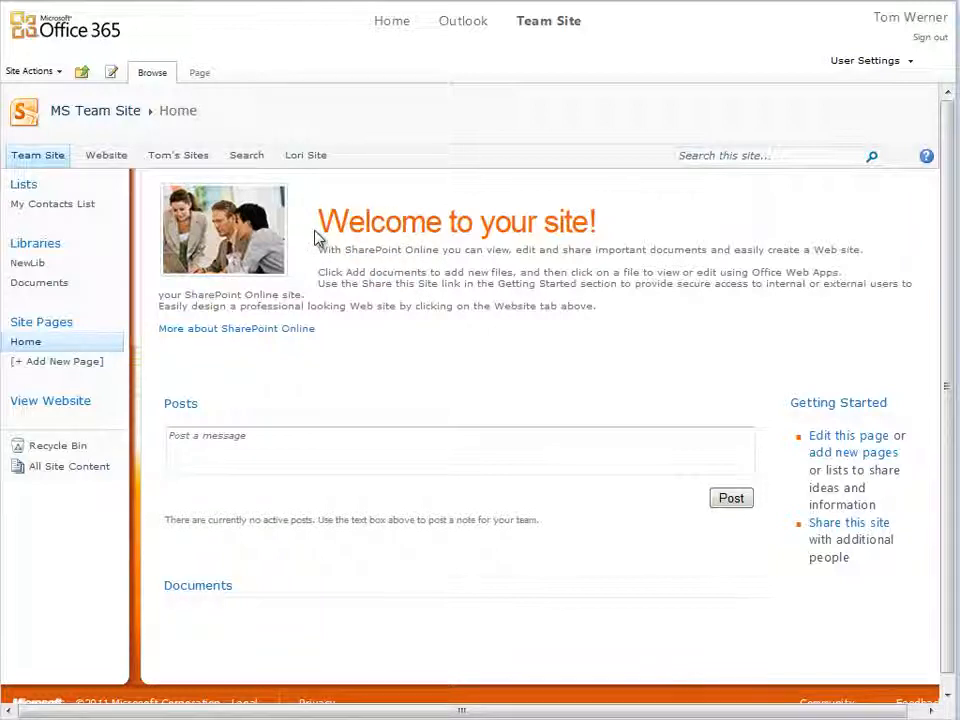
mouse_move(350, 251)
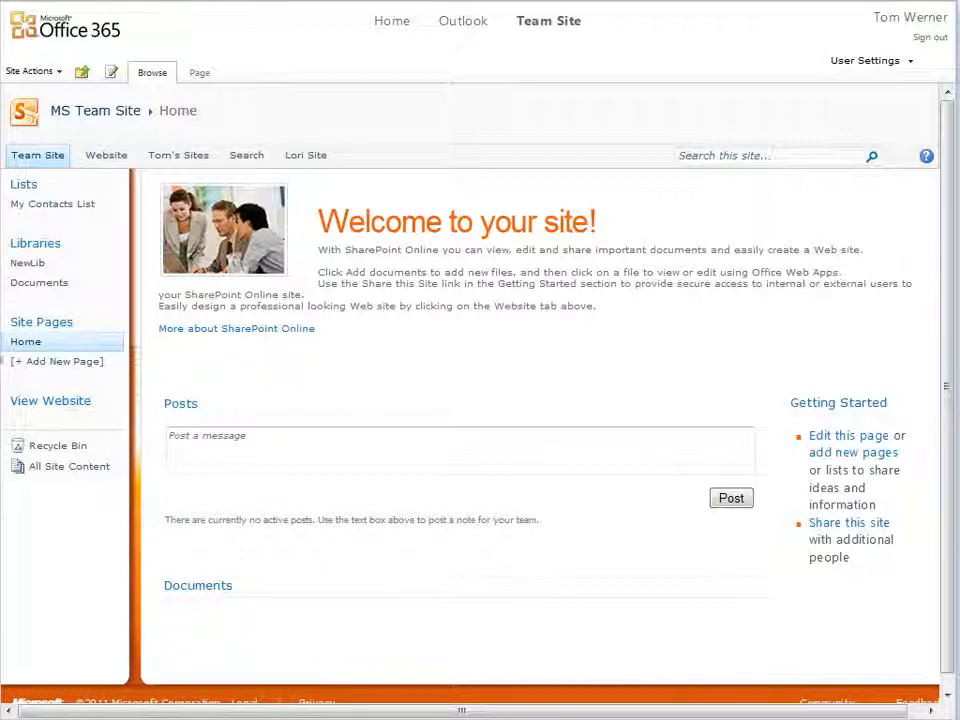
- Show the team site's Documents library, opening and cancelling Upload Multiple Files without uploading
left_click(39, 283)
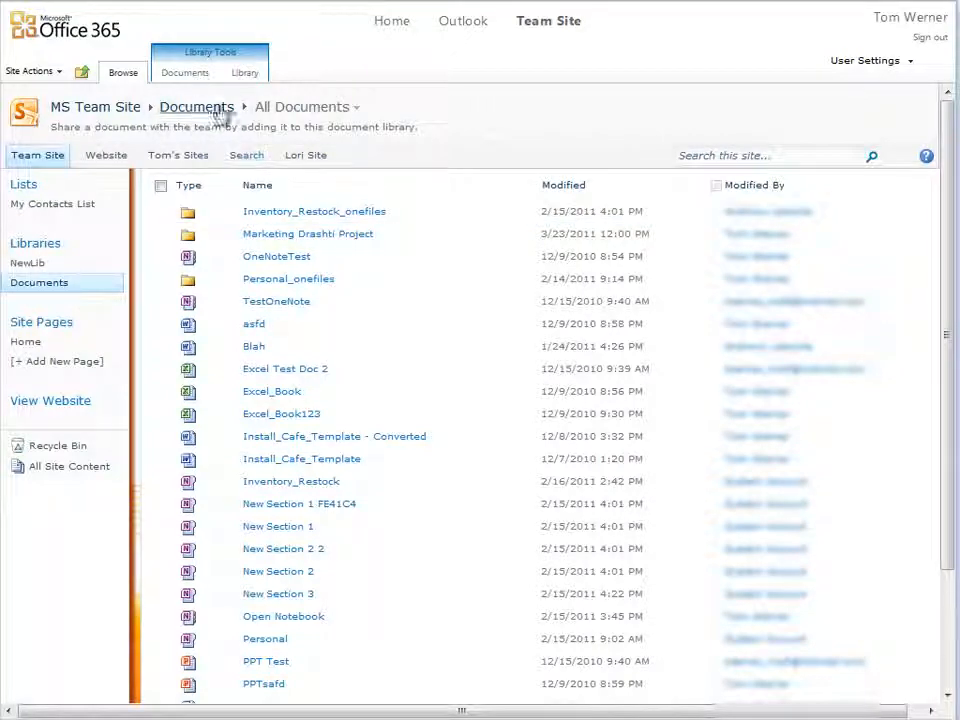
left_click(185, 72)
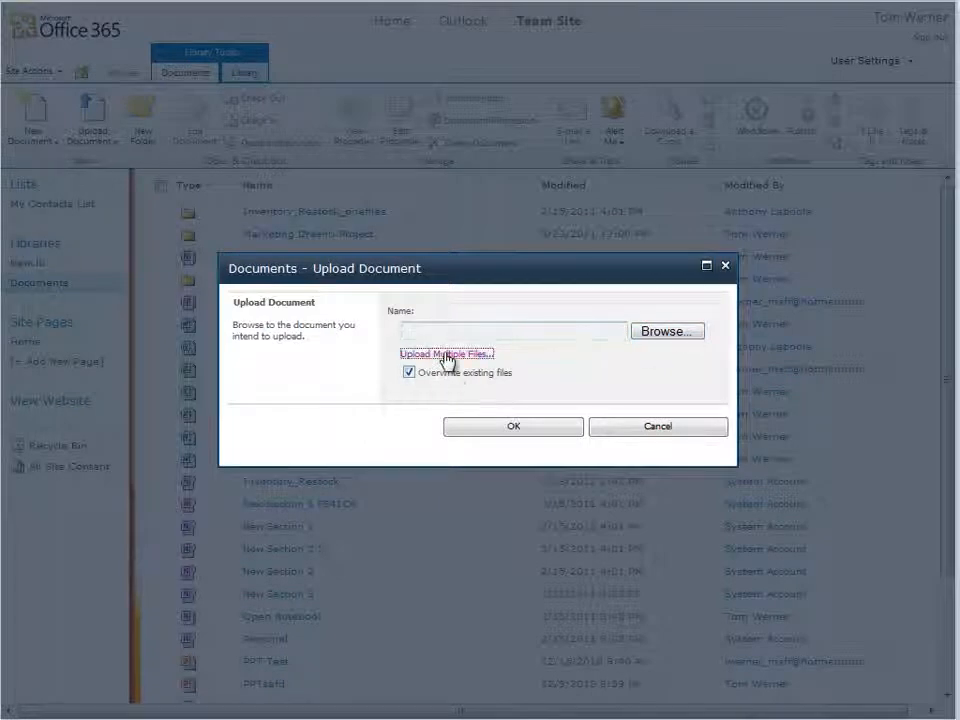
left_click(445, 354)
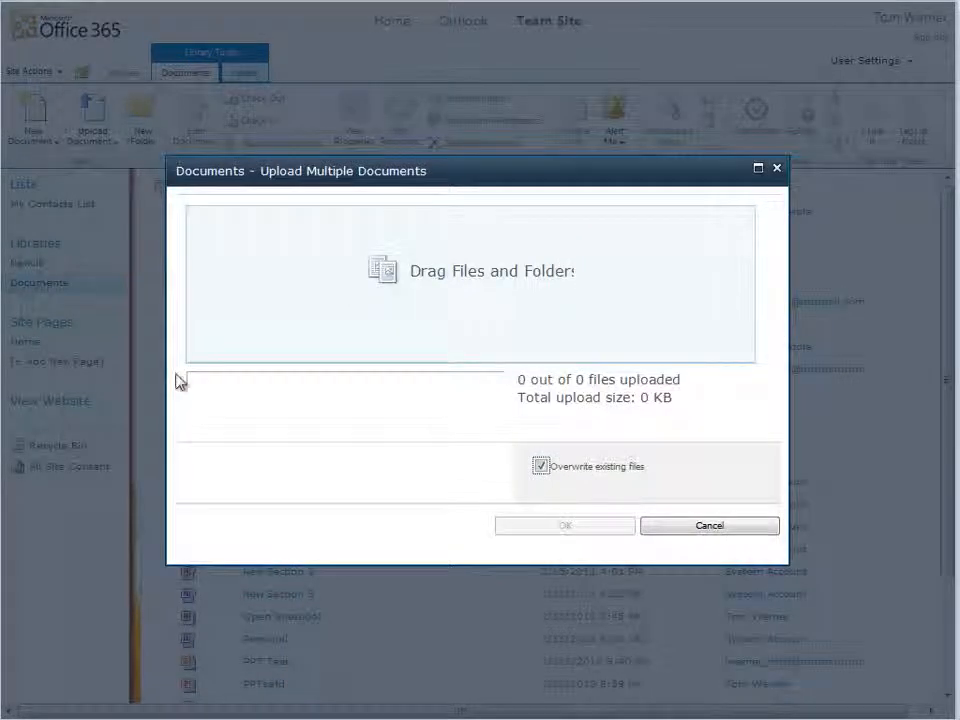
mouse_move(709, 526)
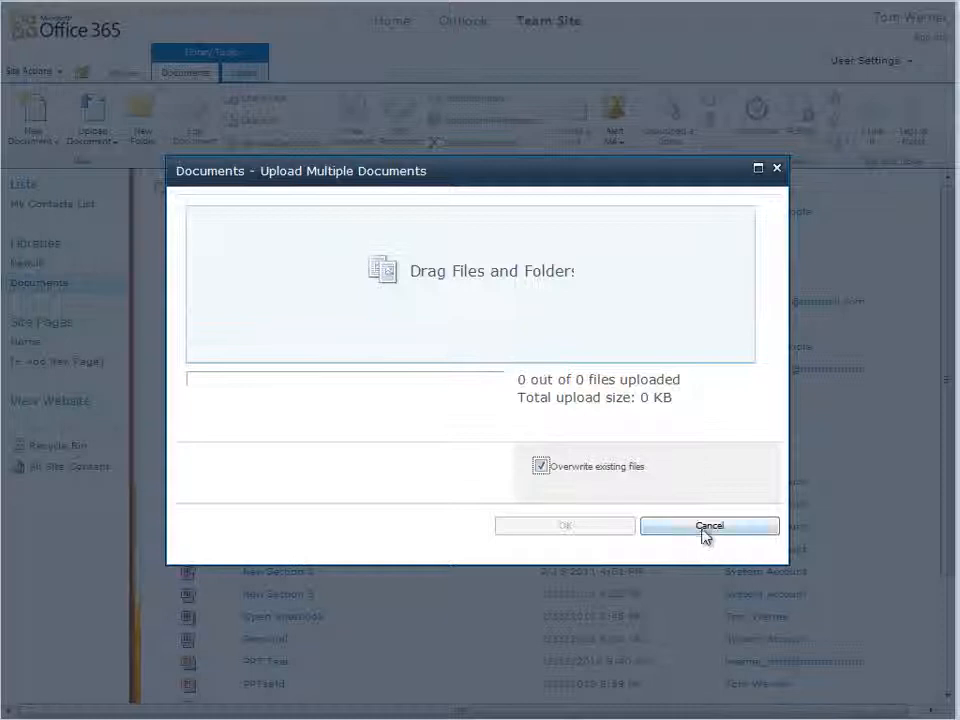
left_click(709, 526)
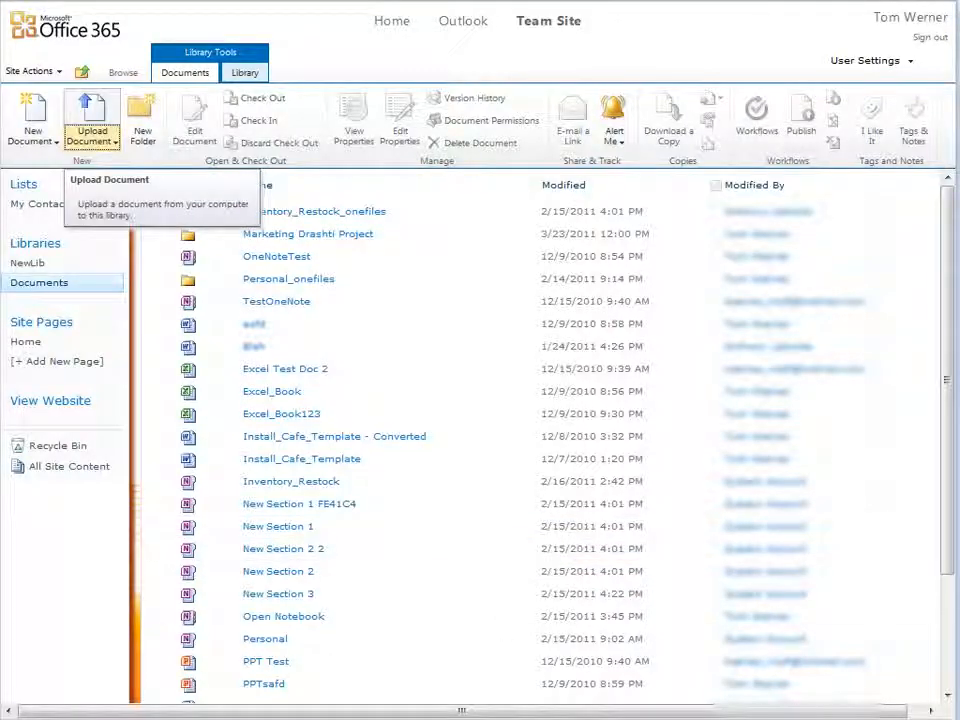
- Start a blank Word document and view its Save As dialog, then cancel
left_click(32, 115)
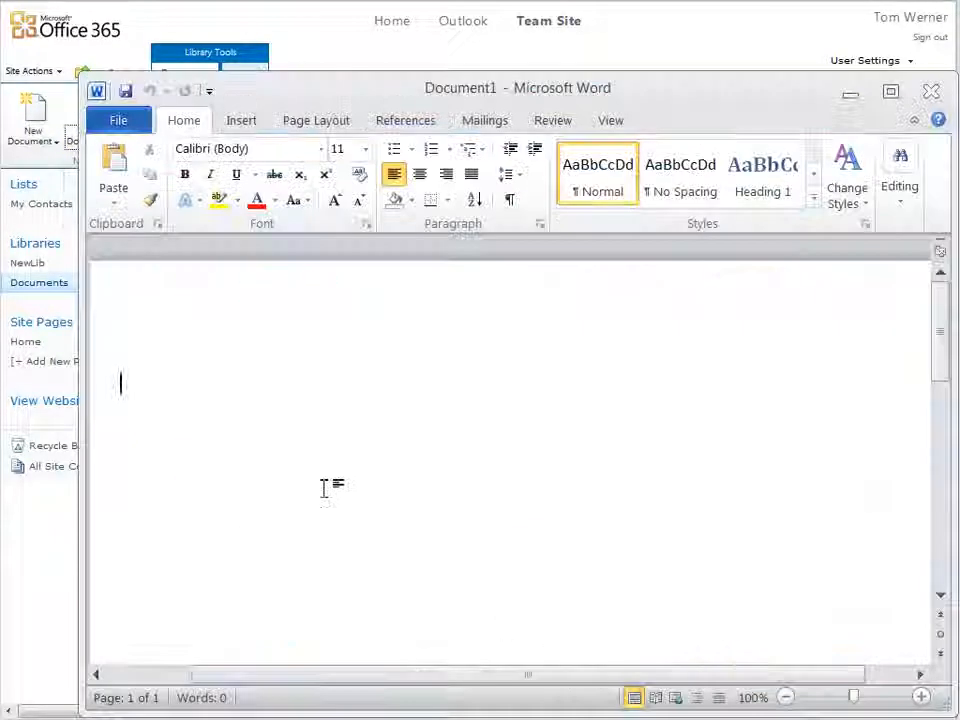
mouse_move(337, 443)
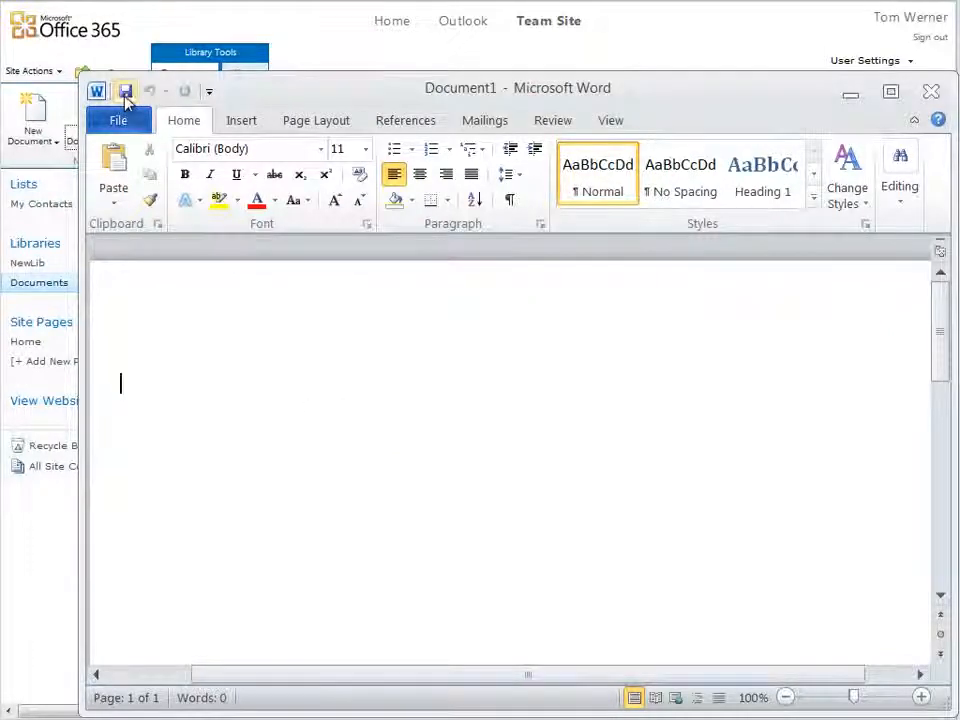
left_click(125, 91)
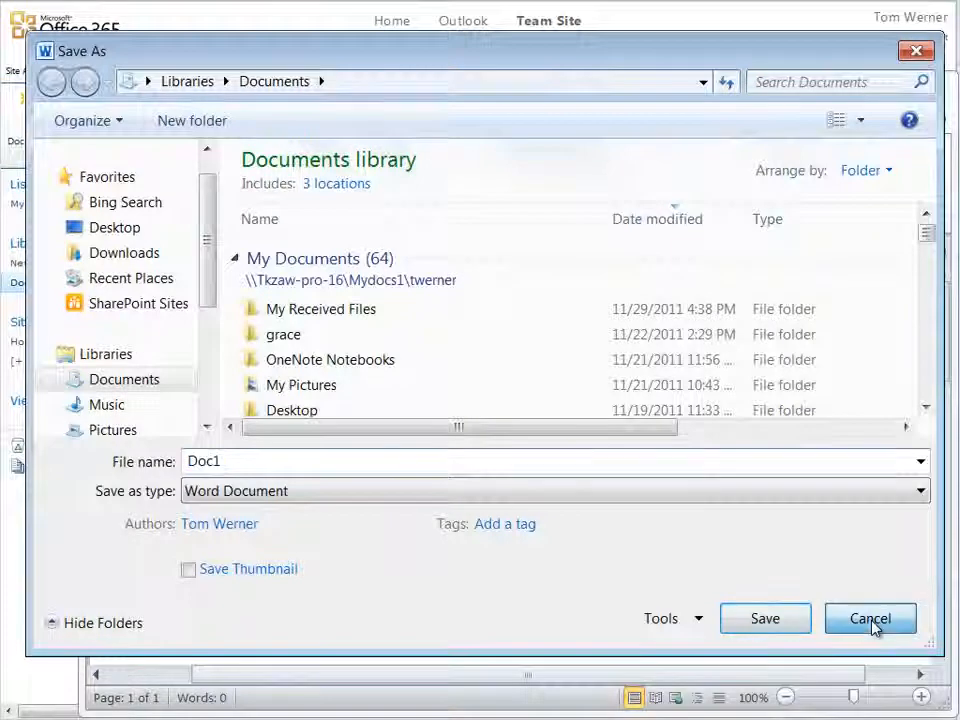
left_click(869, 618)
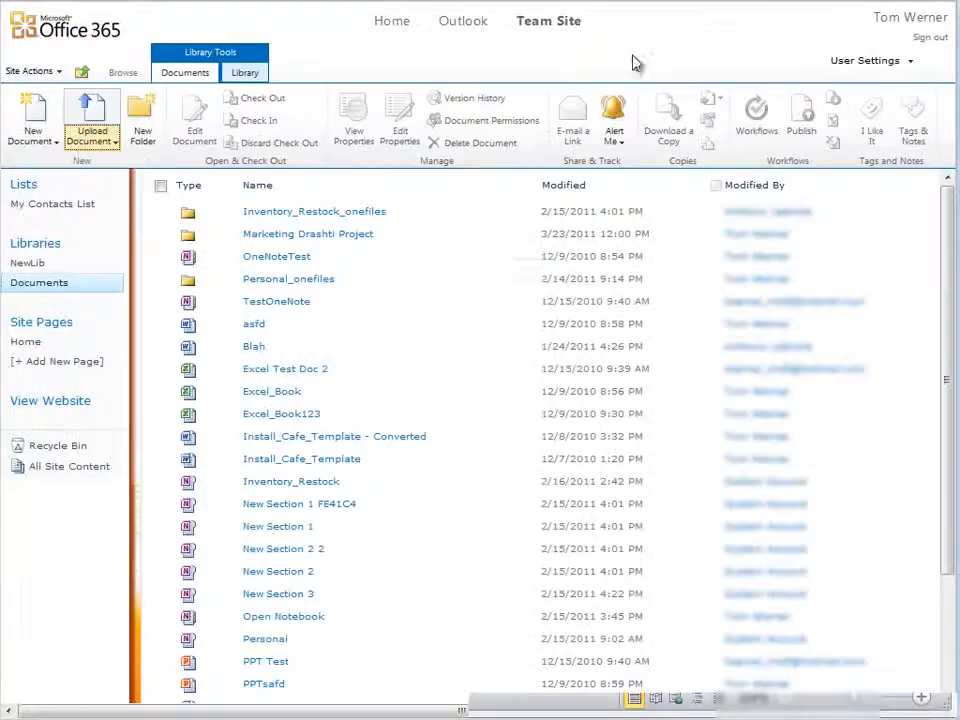
mouse_move(548, 70)
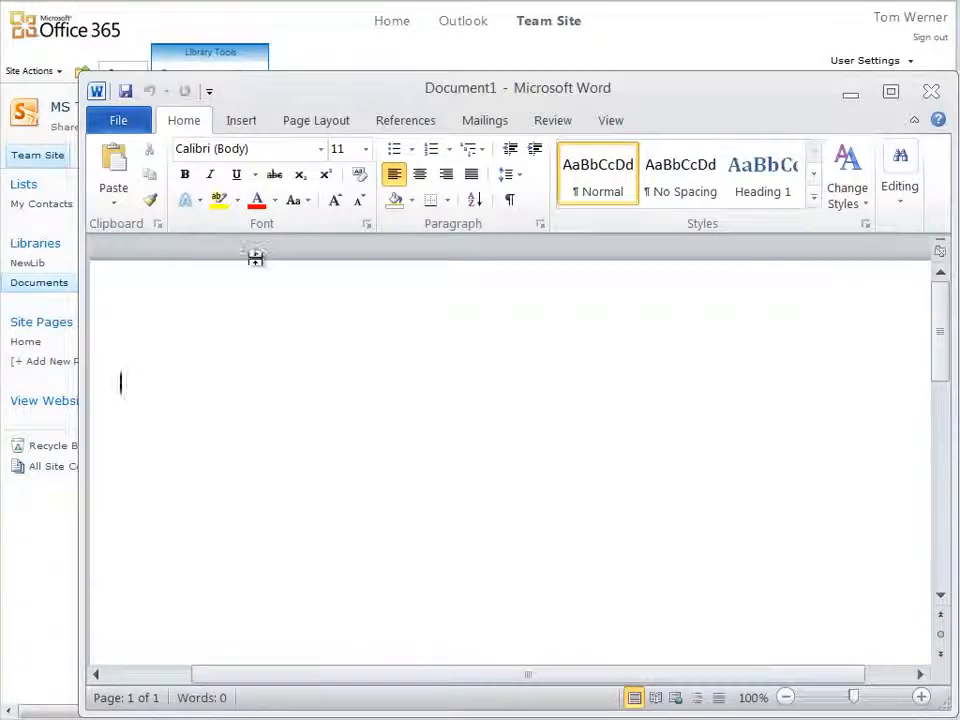
- Type "This is my new document" into the blank document body
type("This is")
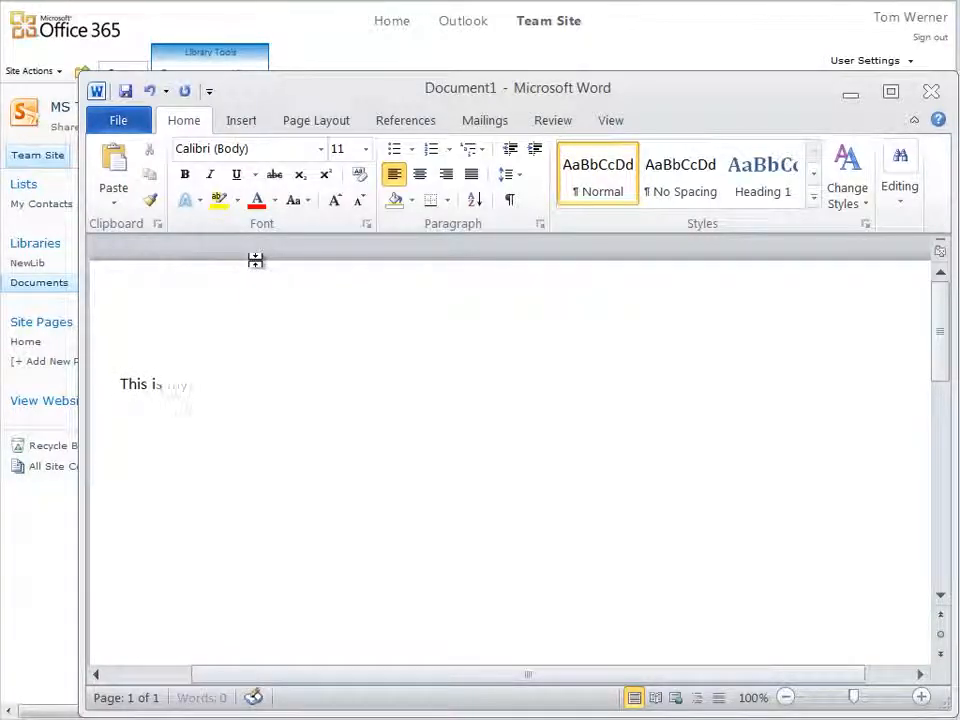
type("my new document.")
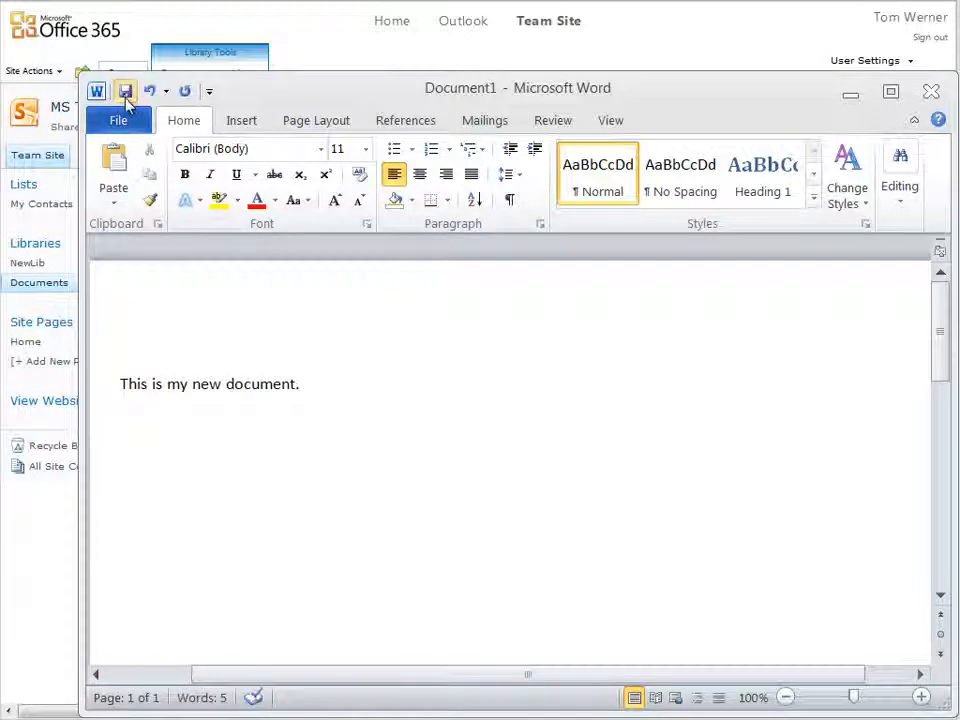
left_click(125, 91)
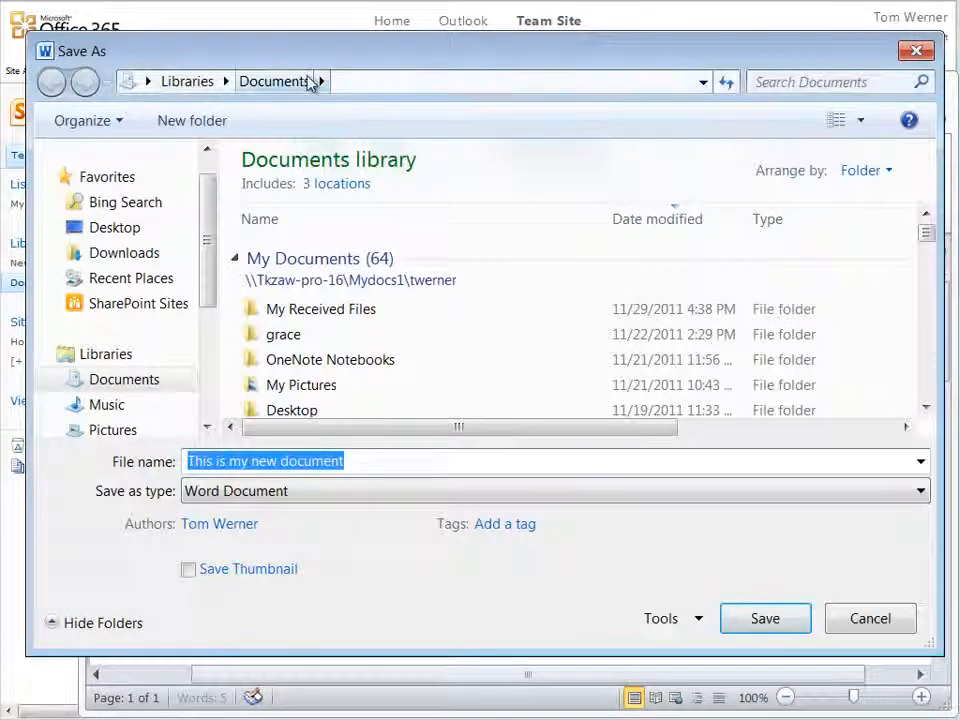
mouse_move(375, 90)
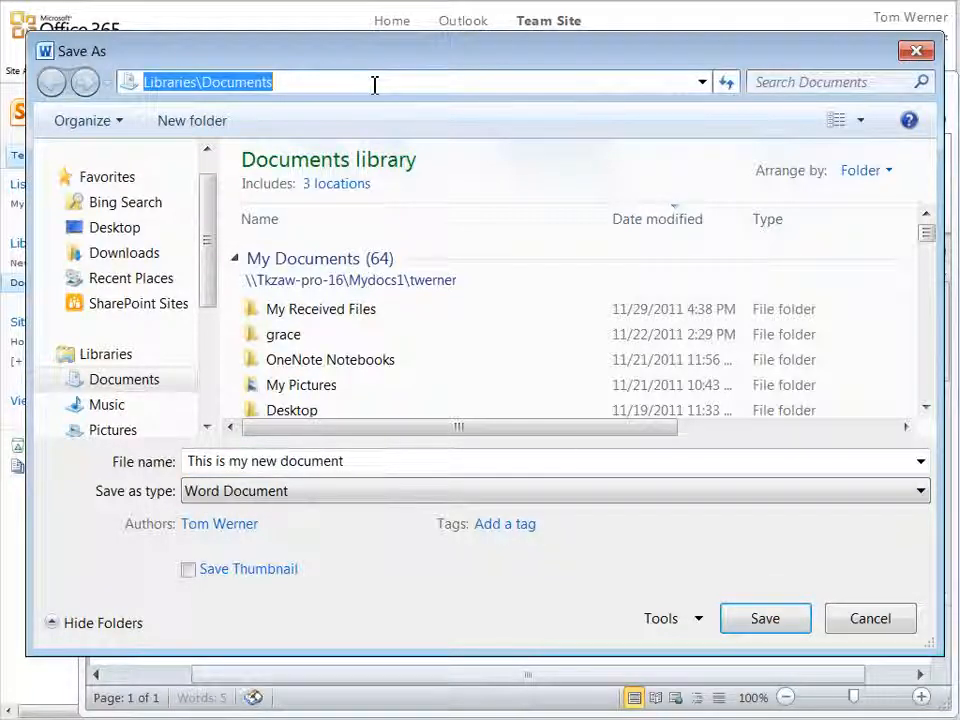
type("http://tom.sharepoint.com/TeamSite/Documents/Forms/AllItems.aspx")
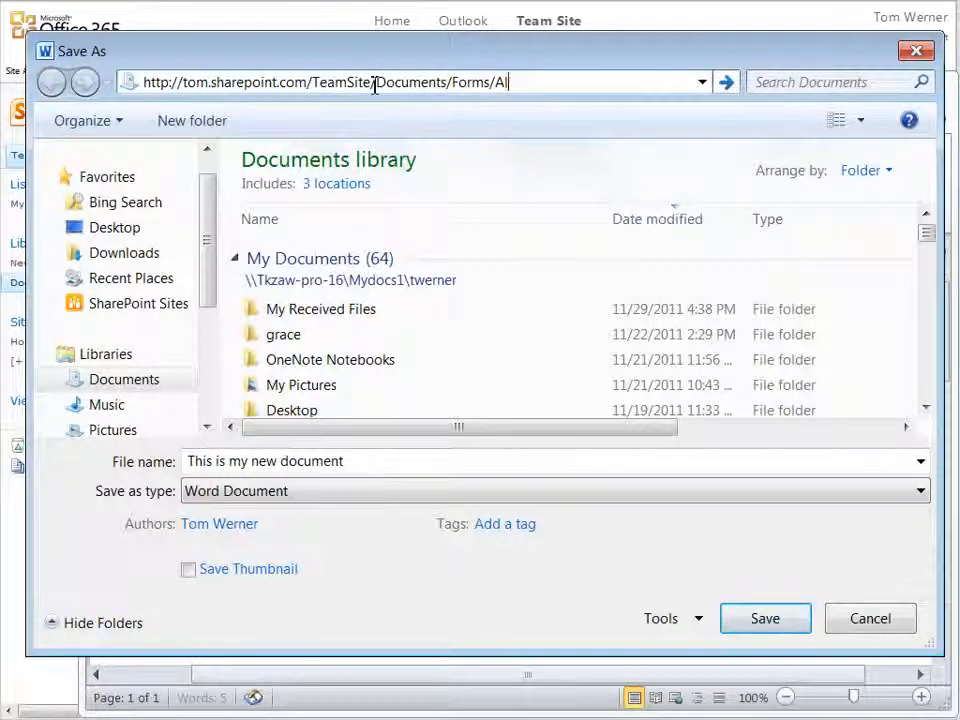
key("Backspace")
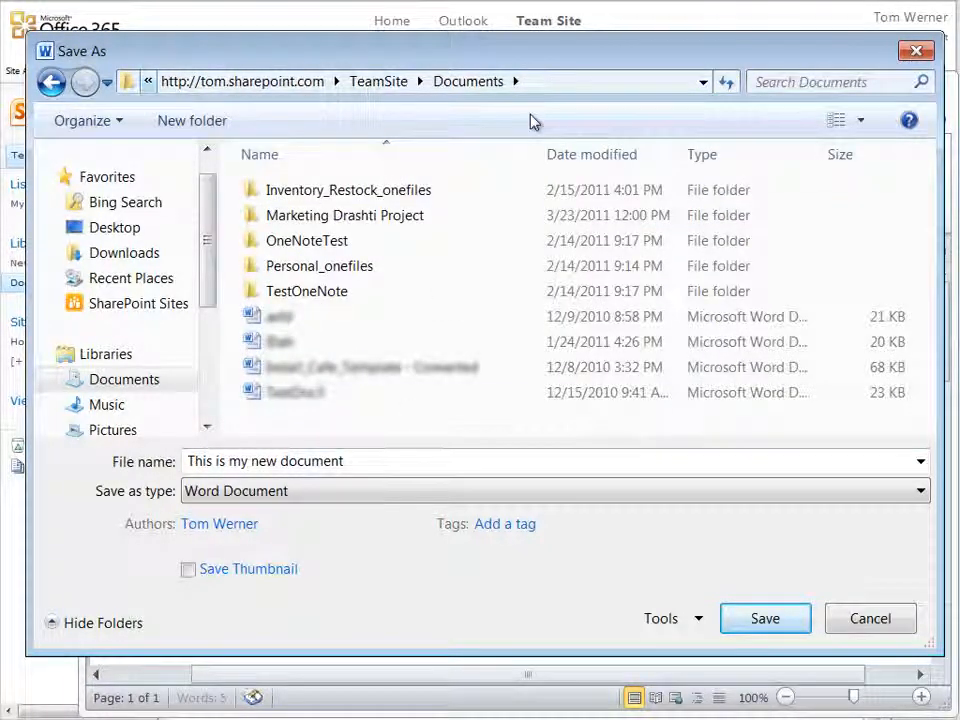
mouse_move(555, 88)
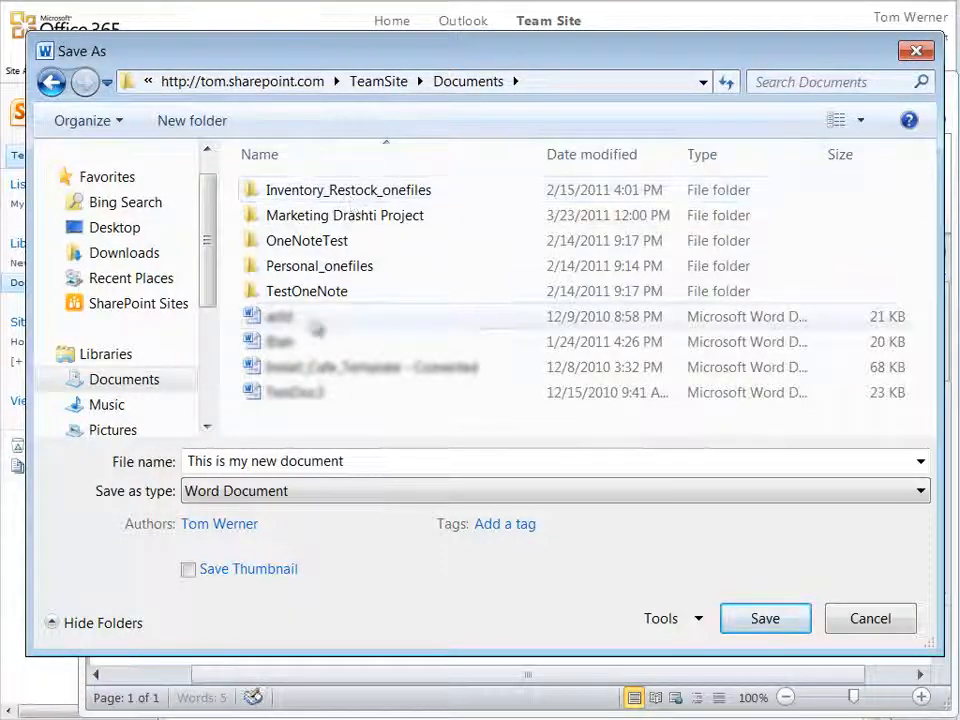
mouse_move(293, 248)
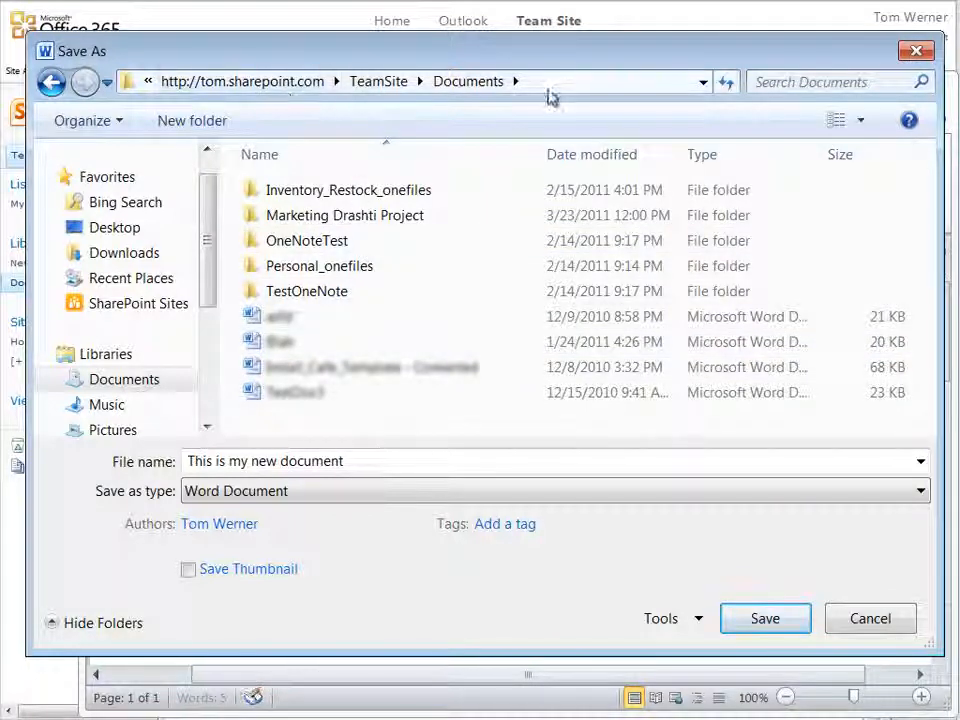
- Add the Documents library to Favorites, renamed "My Office 365 Documents", with file name "My document"
left_click(420, 82)
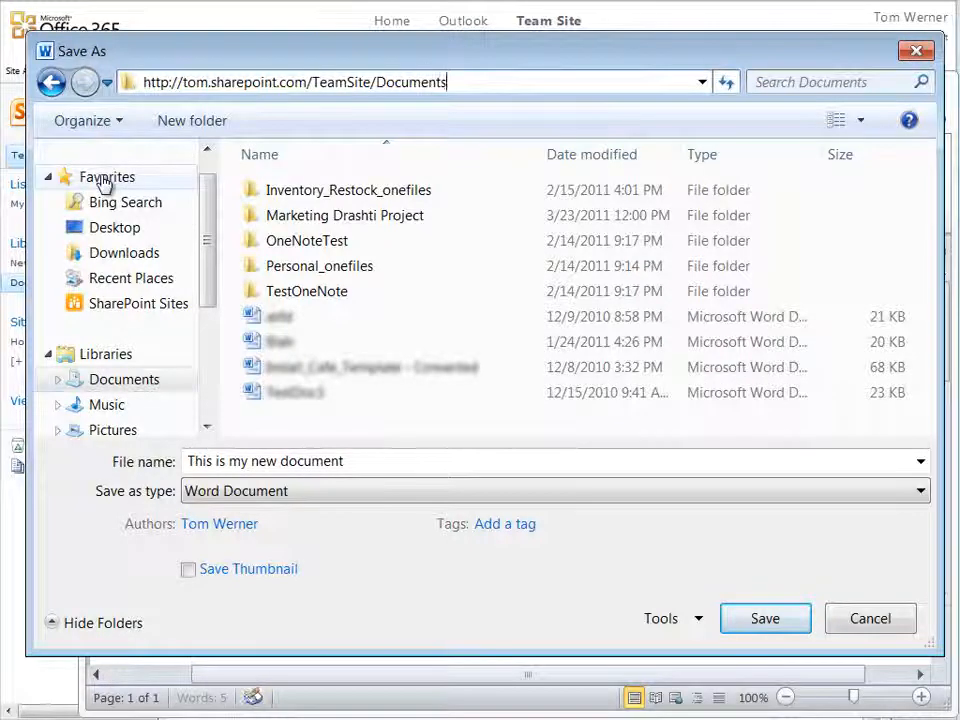
right_click(107, 177)
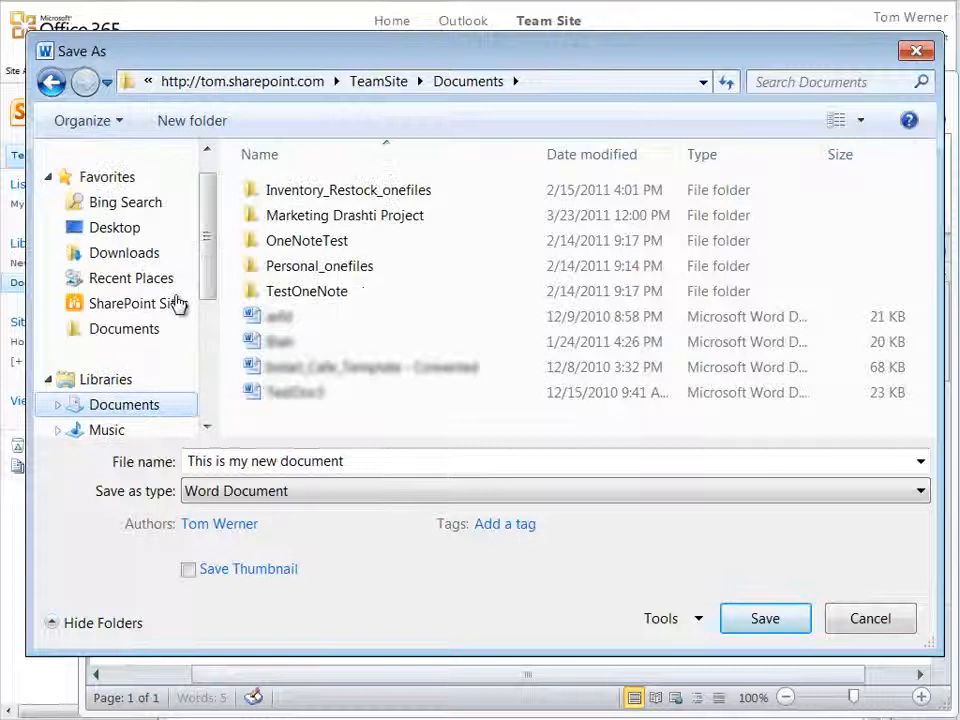
mouse_move(123, 329)
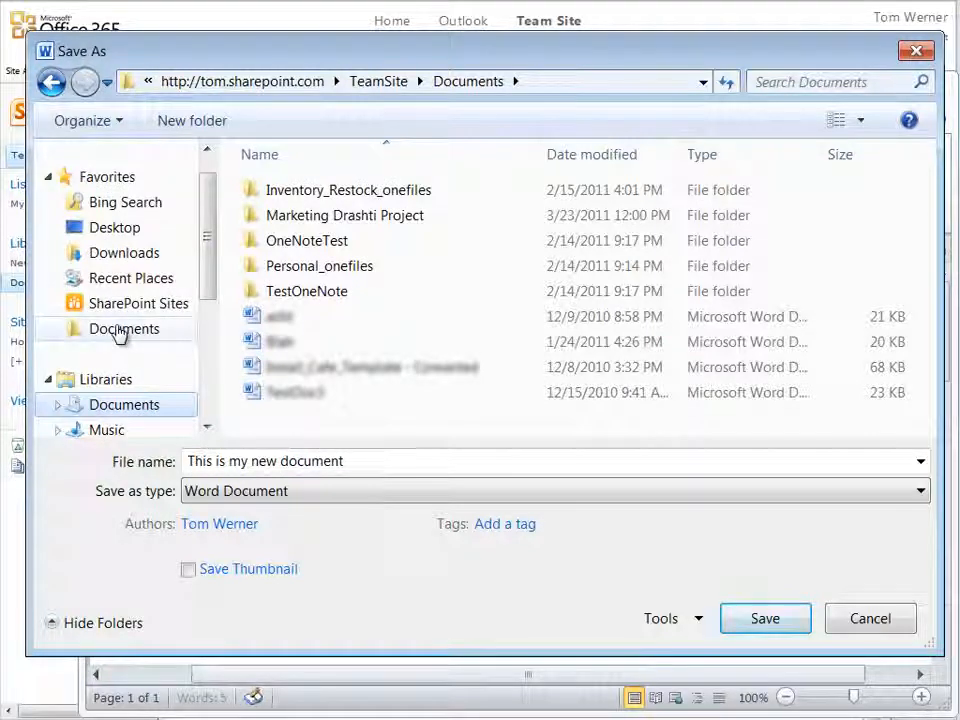
right_click(123, 328)
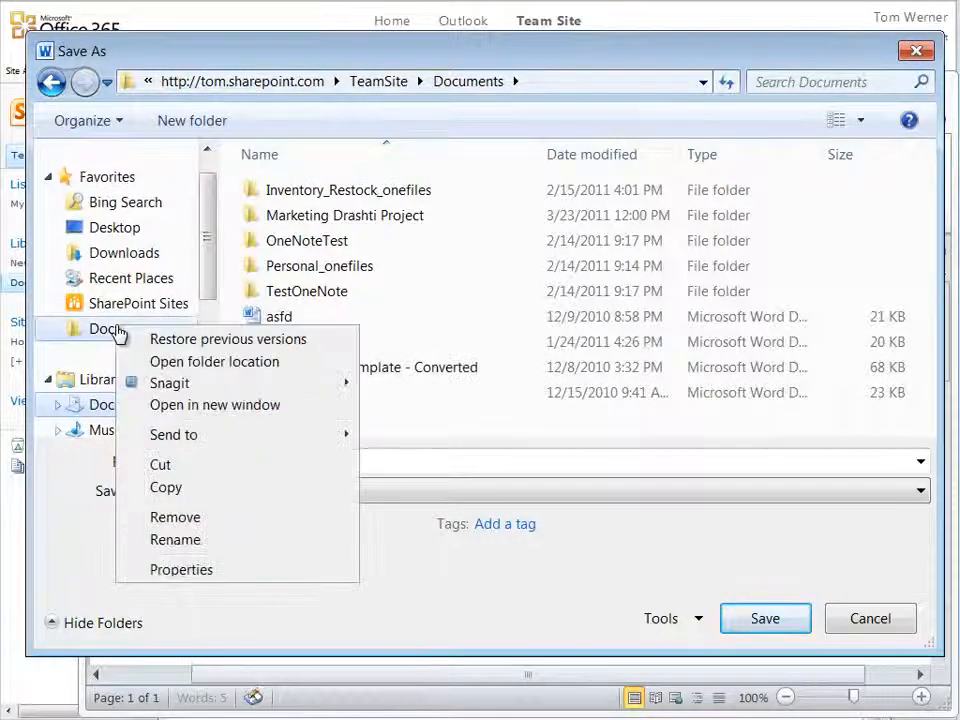
left_click(175, 540)
type("My Office")
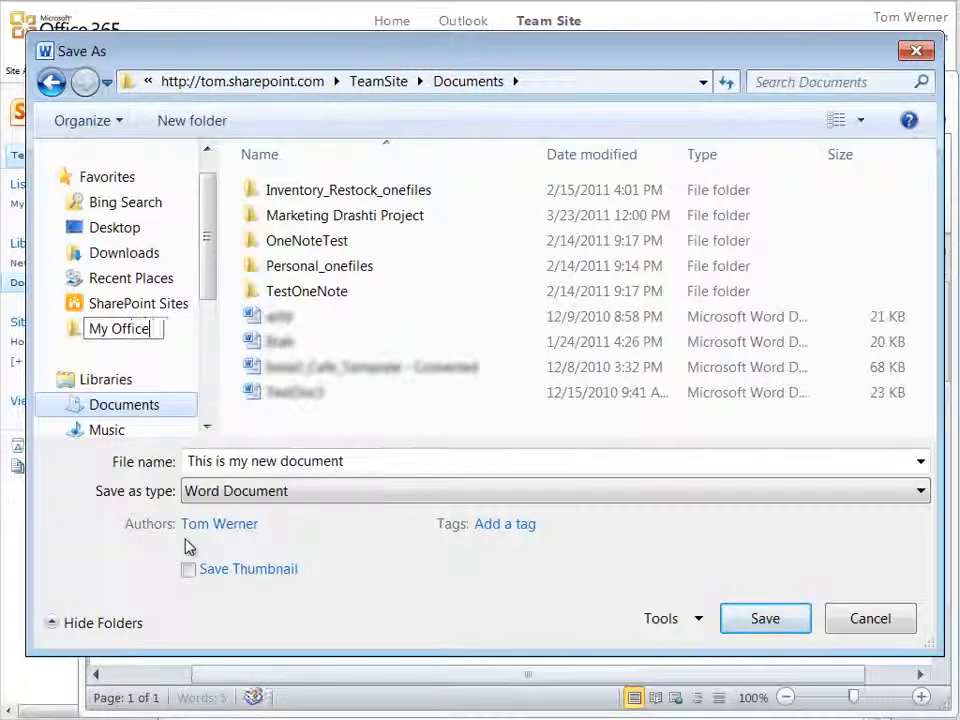
type("365 Do")
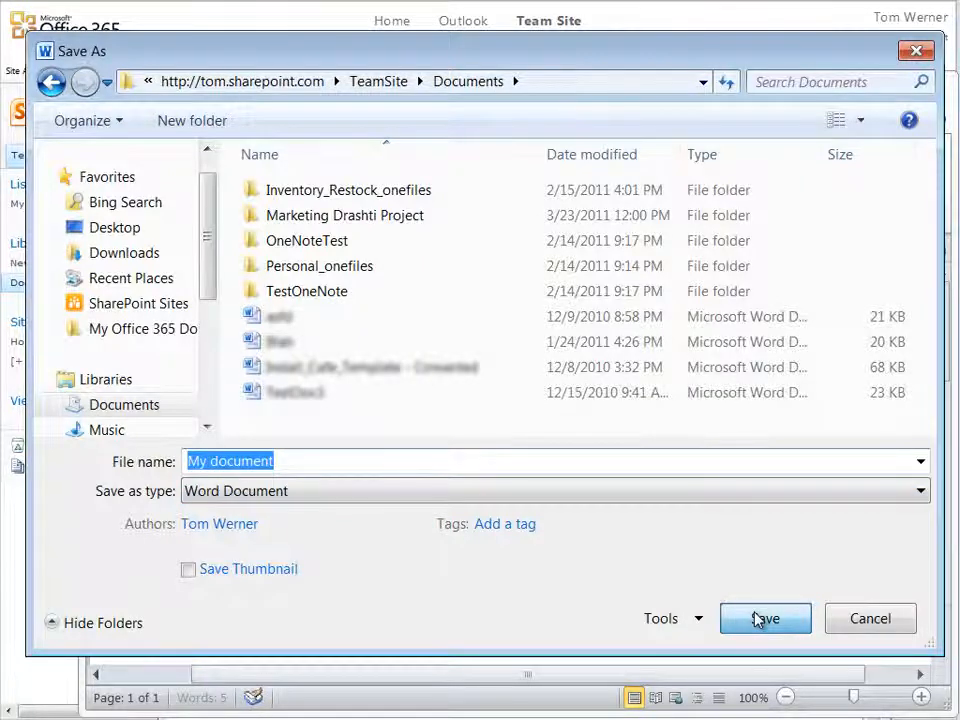
- Save "My document" to the team library with the Word document content type
left_click(765, 618)
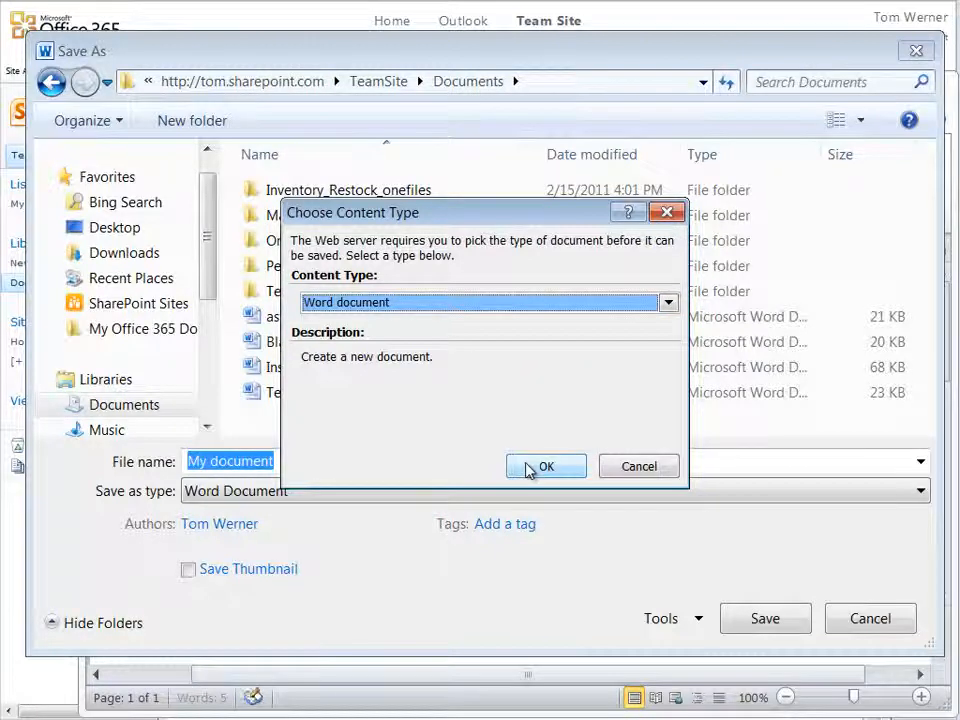
left_click(546, 466)
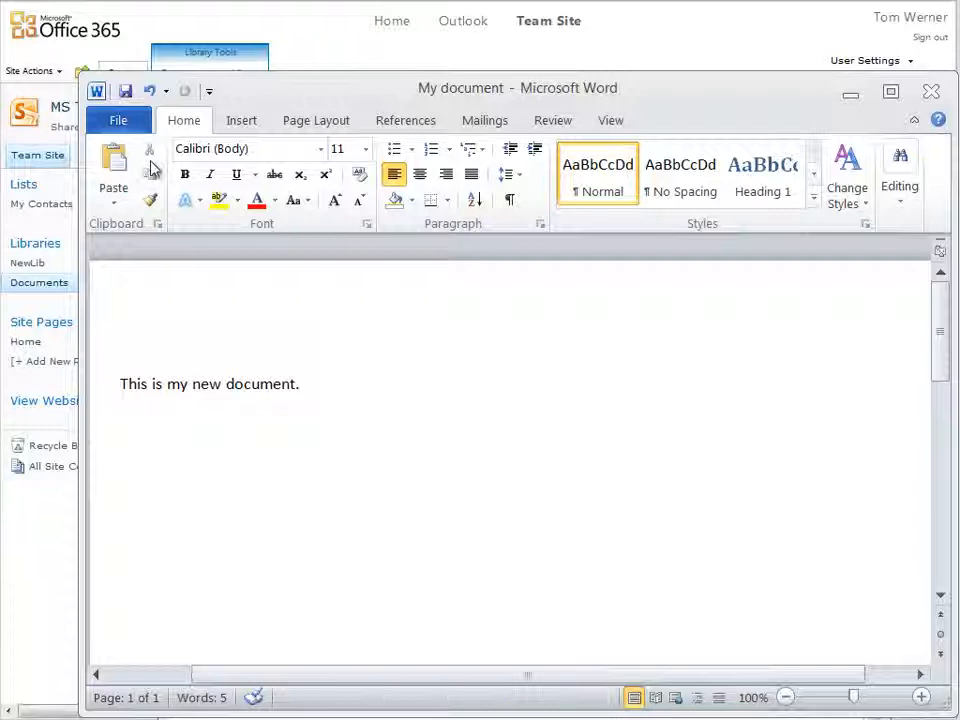
- Create a new blank document via File > New and type "Another new document."
left_click(118, 120)
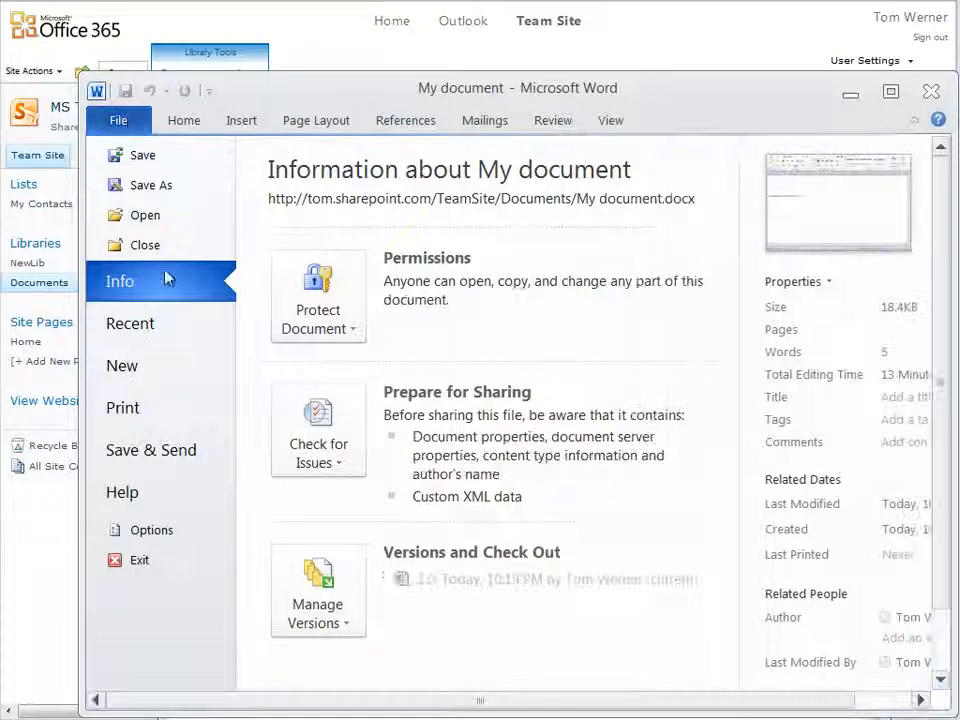
left_click(122, 365)
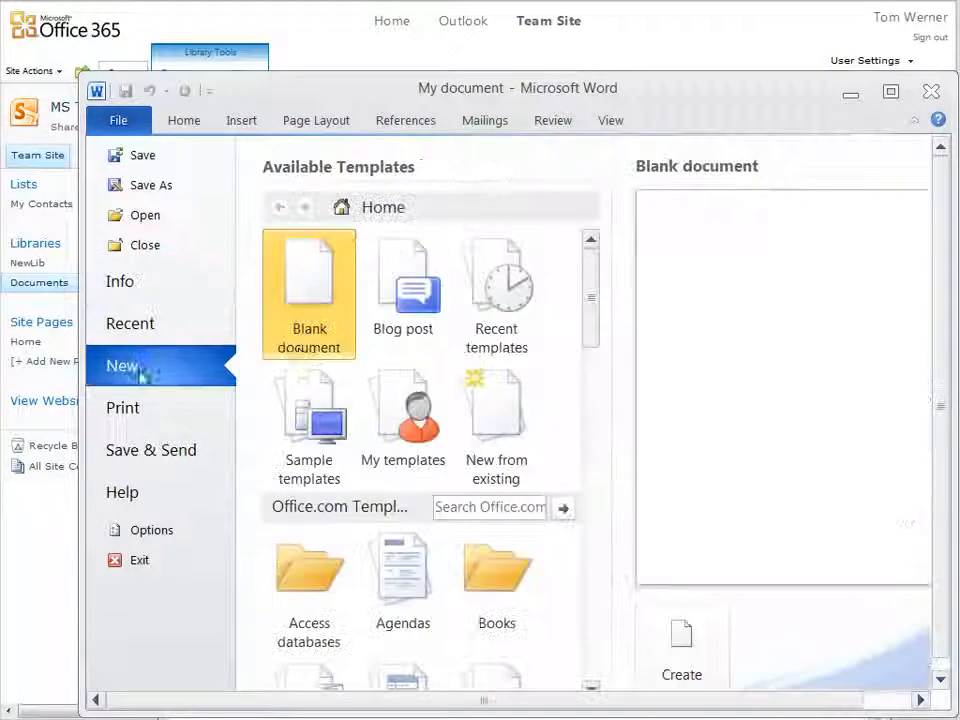
left_click(681, 645)
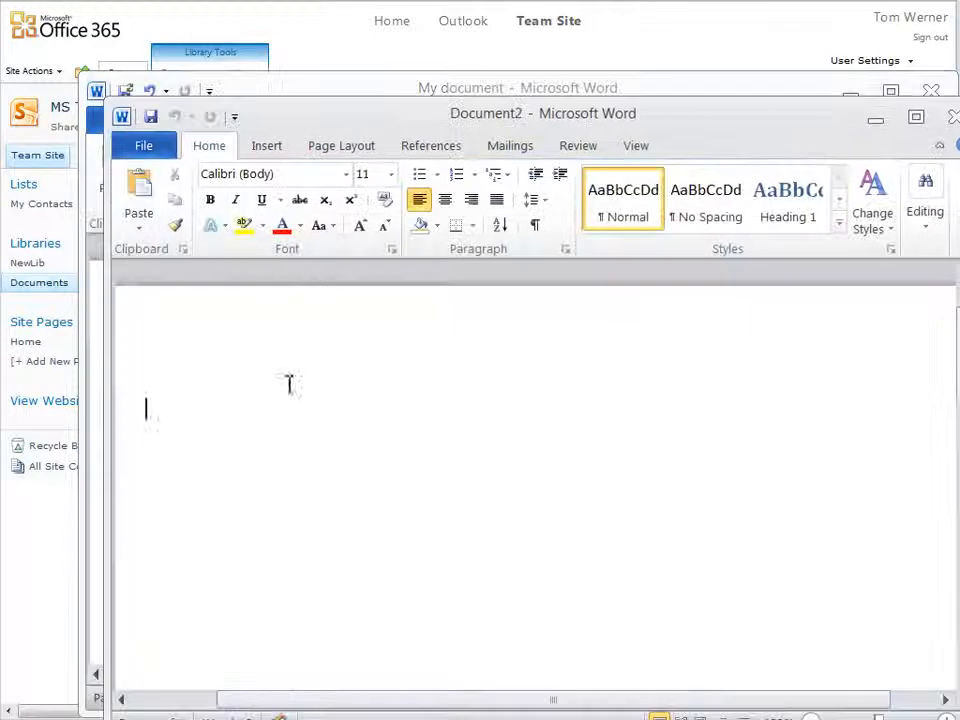
mouse_move(378, 262)
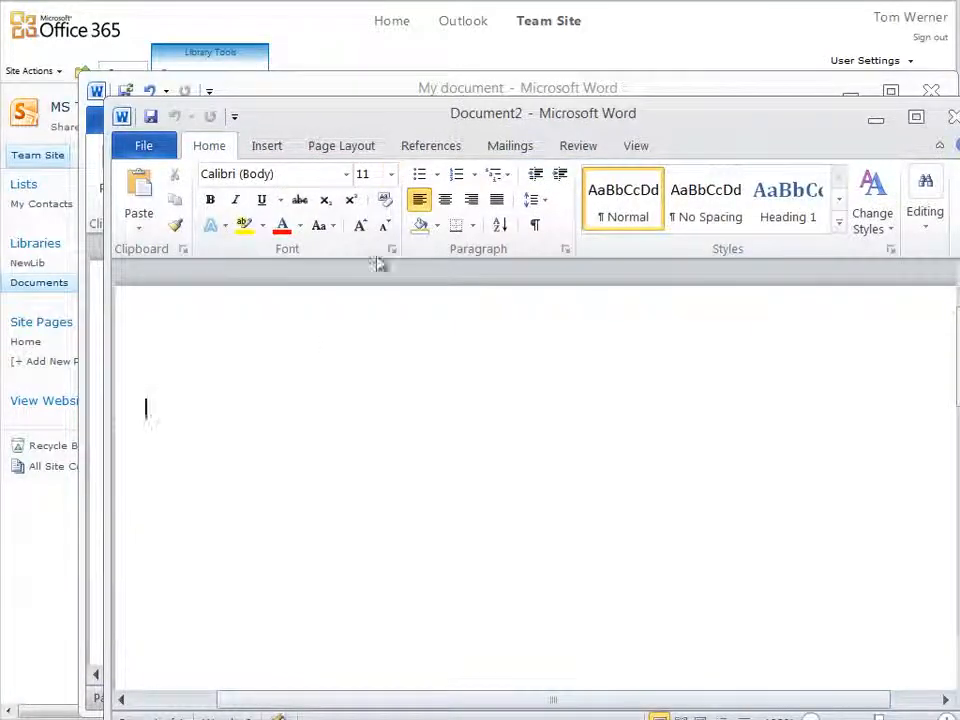
type("Another new document.")
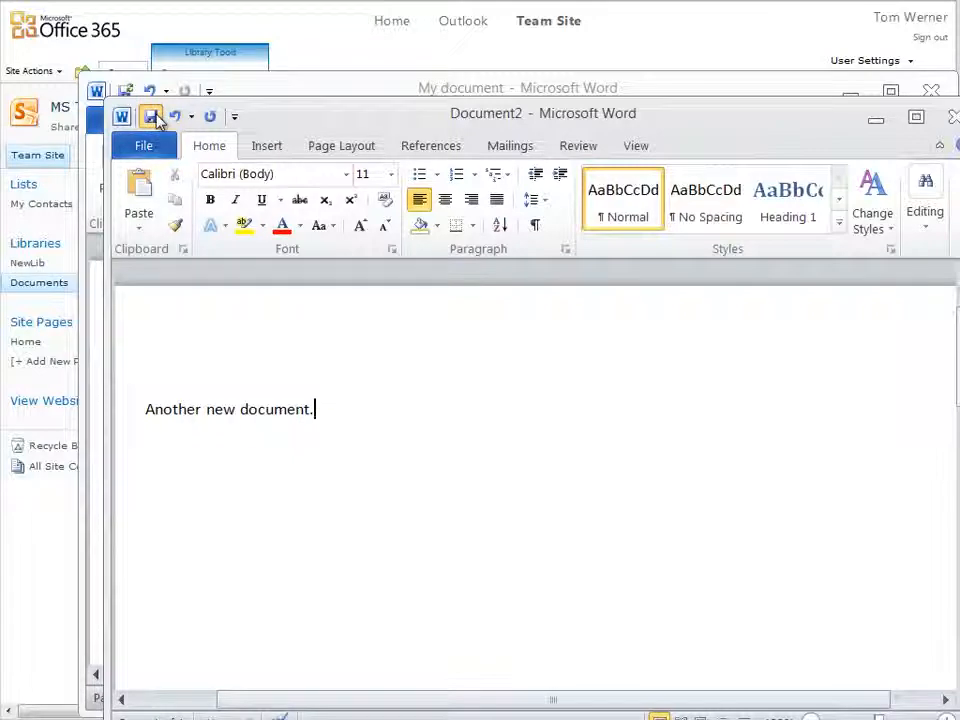
- Open Save As and enter the TestOneNote folder under My Office 365 Documents
left_click(150, 117)
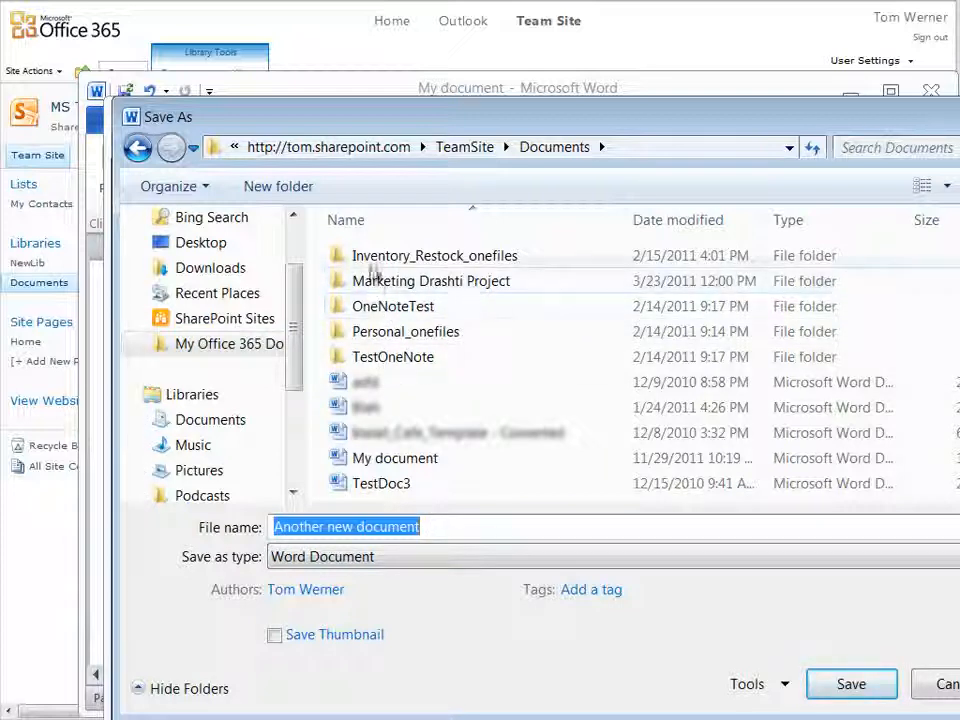
double_click(393, 356)
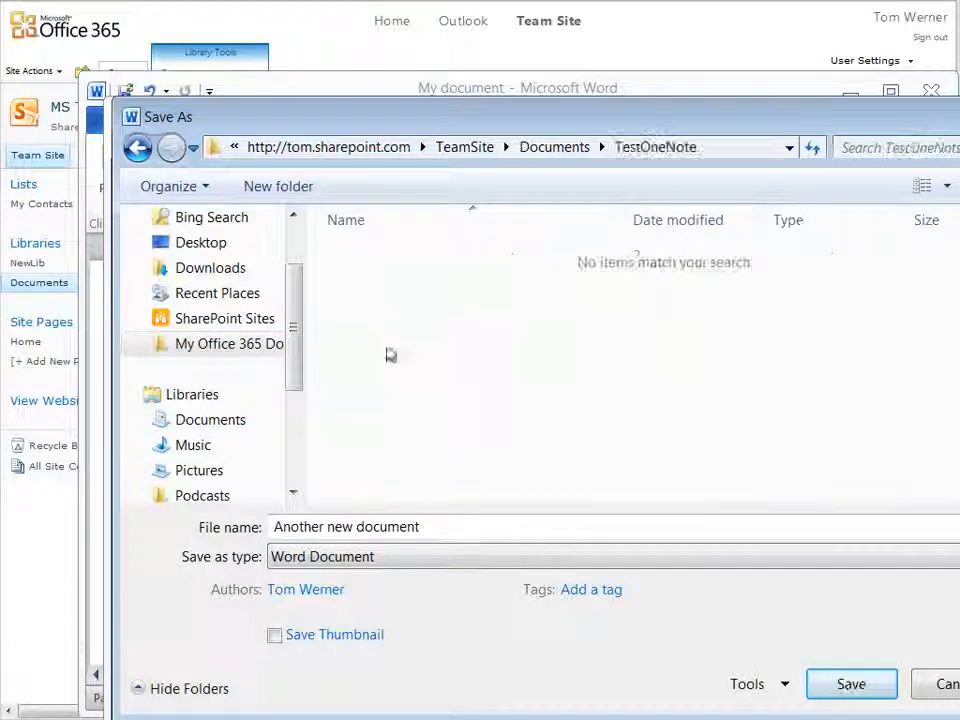